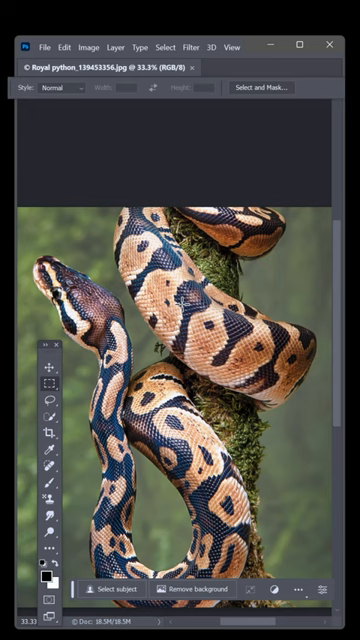
Extend the python photo's canvas upward with Generative Expand and generate the new top area
left_click(48, 430)
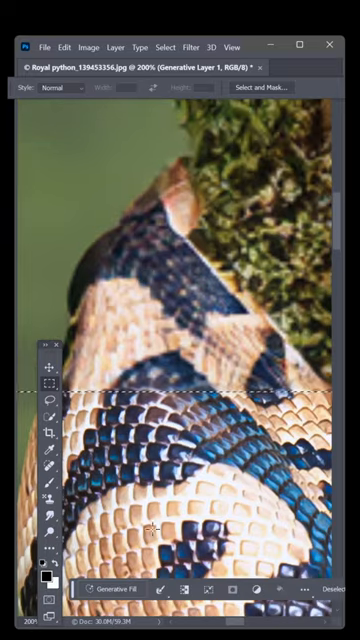
mouse_move(125, 245)
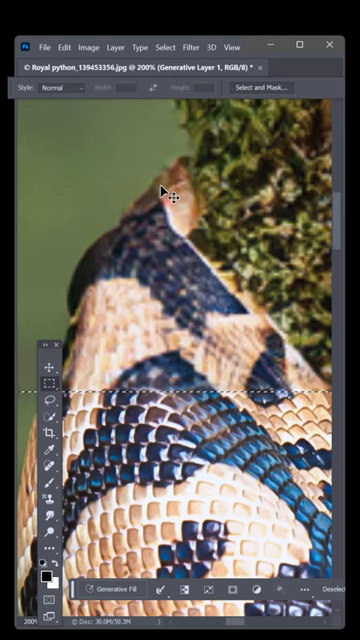
Select a square block at the top and regenerate it with Generative Fill for sharper scales
left_click(88, 46)
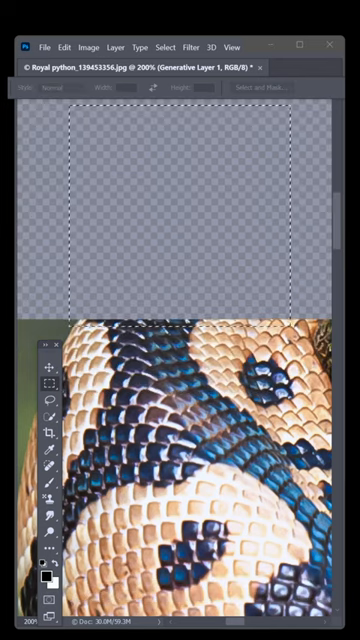
left_click(237, 588)
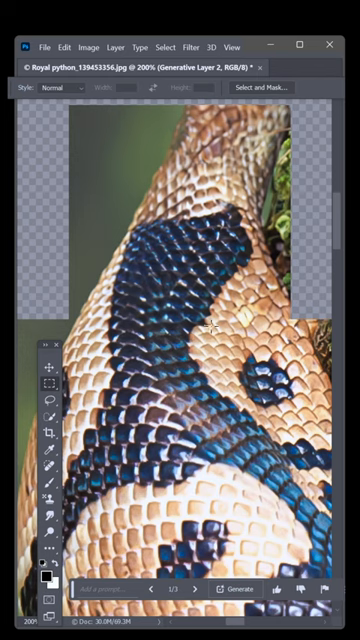